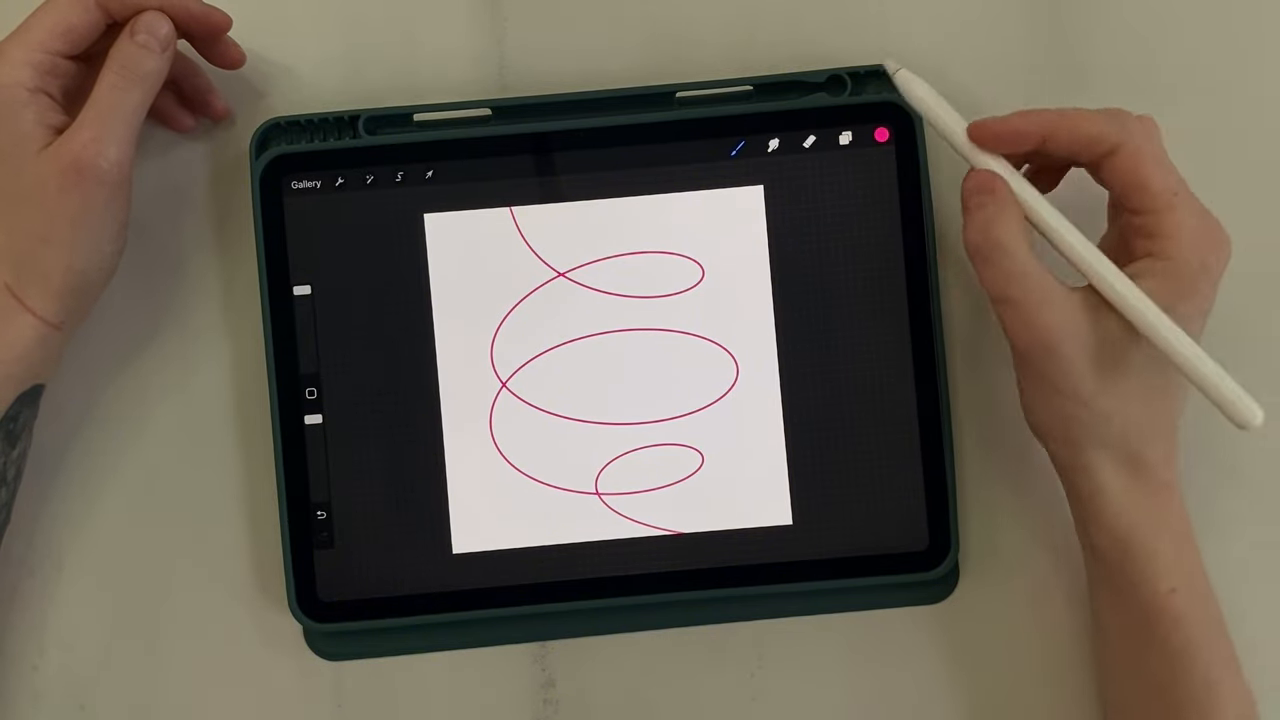
# Choose blue for the tick marks and fade back the pink spiral guide layer.
pyautogui.click(881, 137)
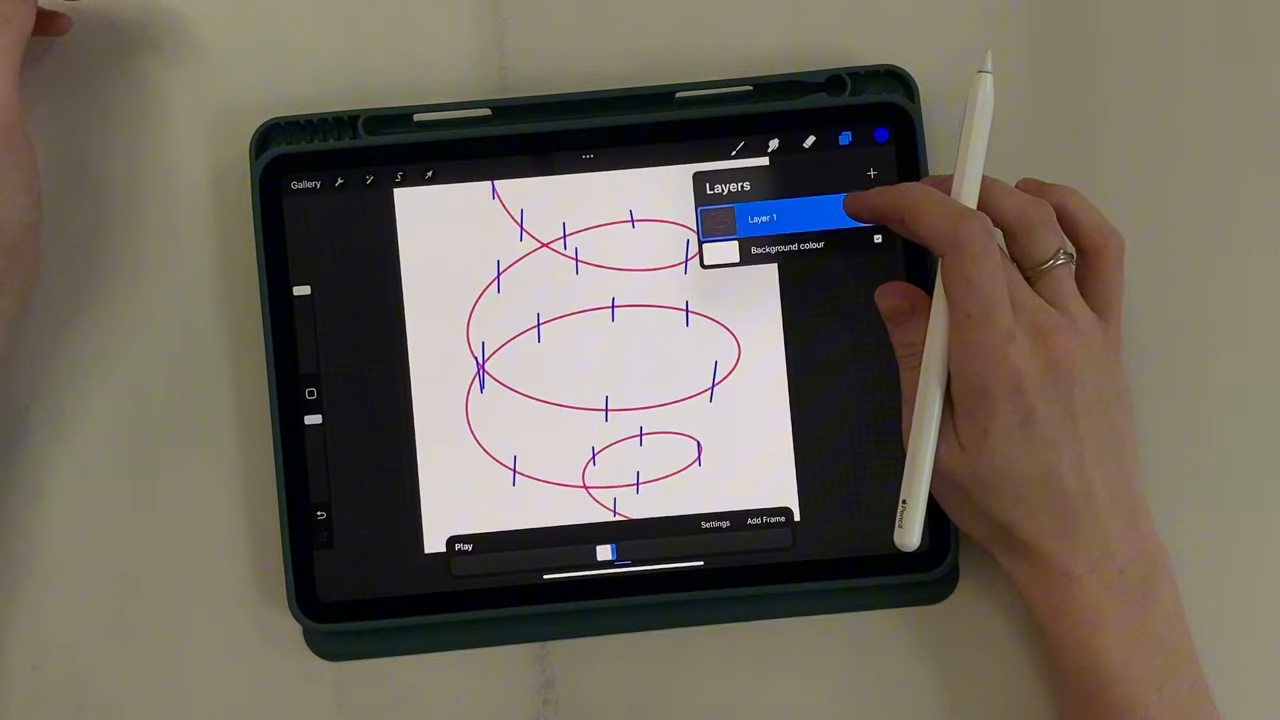
pyautogui.click(855, 209)
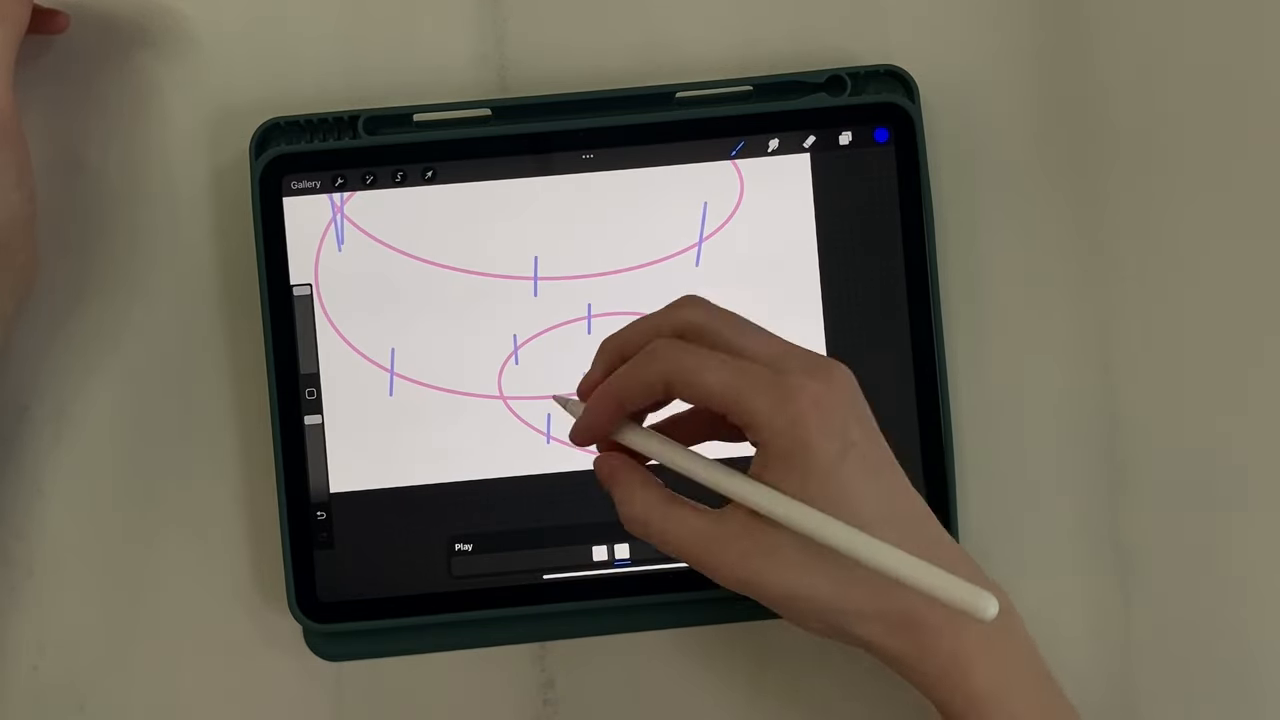
# Draw the ball circle around the first spiral tick and duplicate its frame.
pyautogui.moveTo(590, 420); pyautogui.dragTo(540, 450)
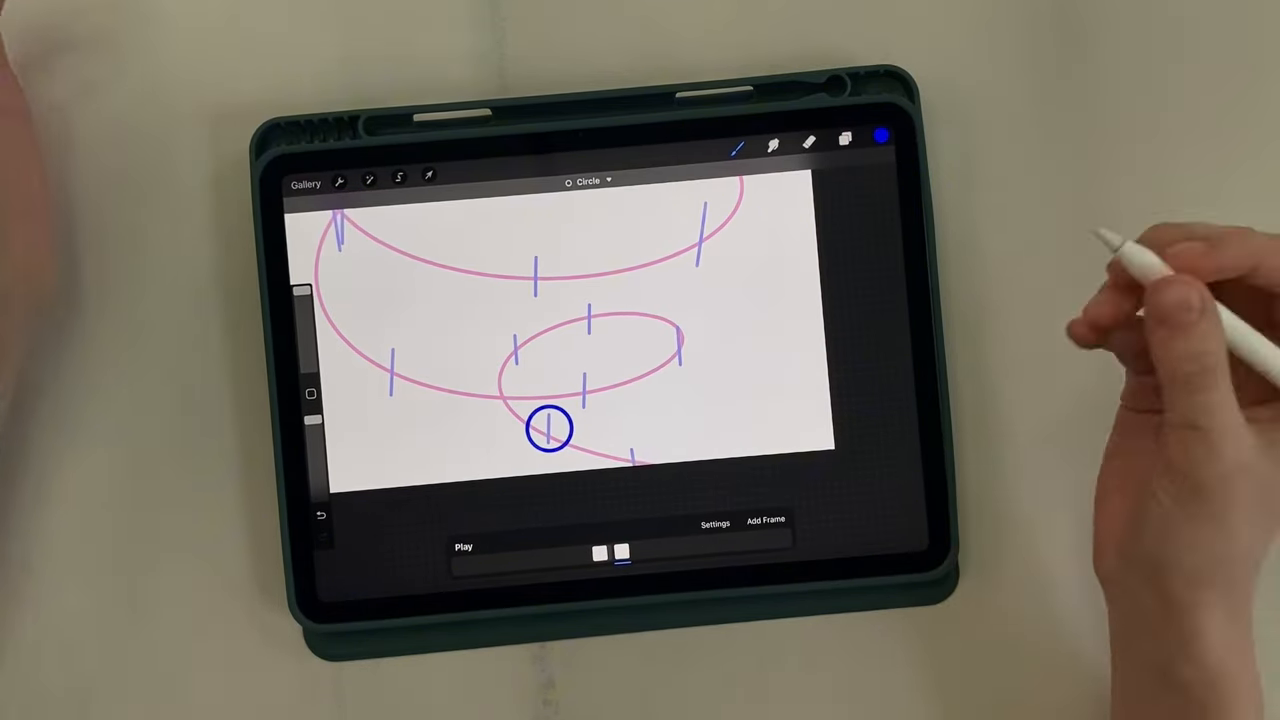
pyautogui.click(843, 140)
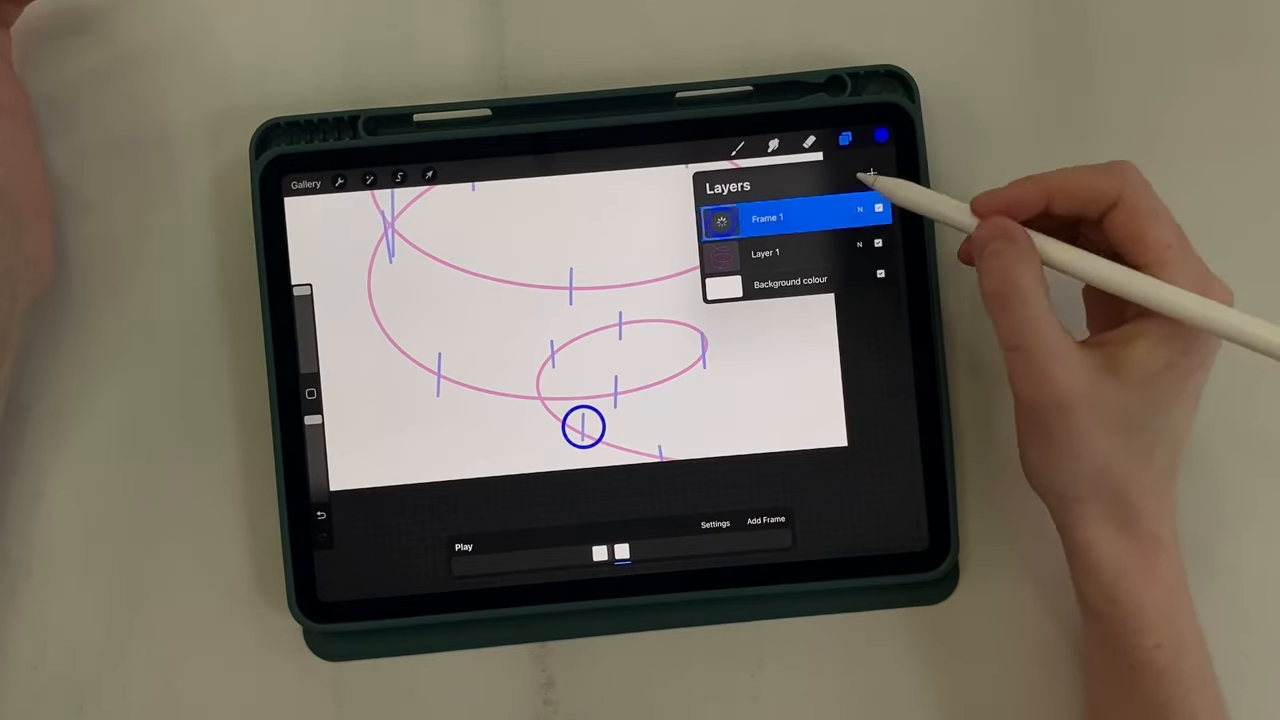
pyautogui.click(428, 177)
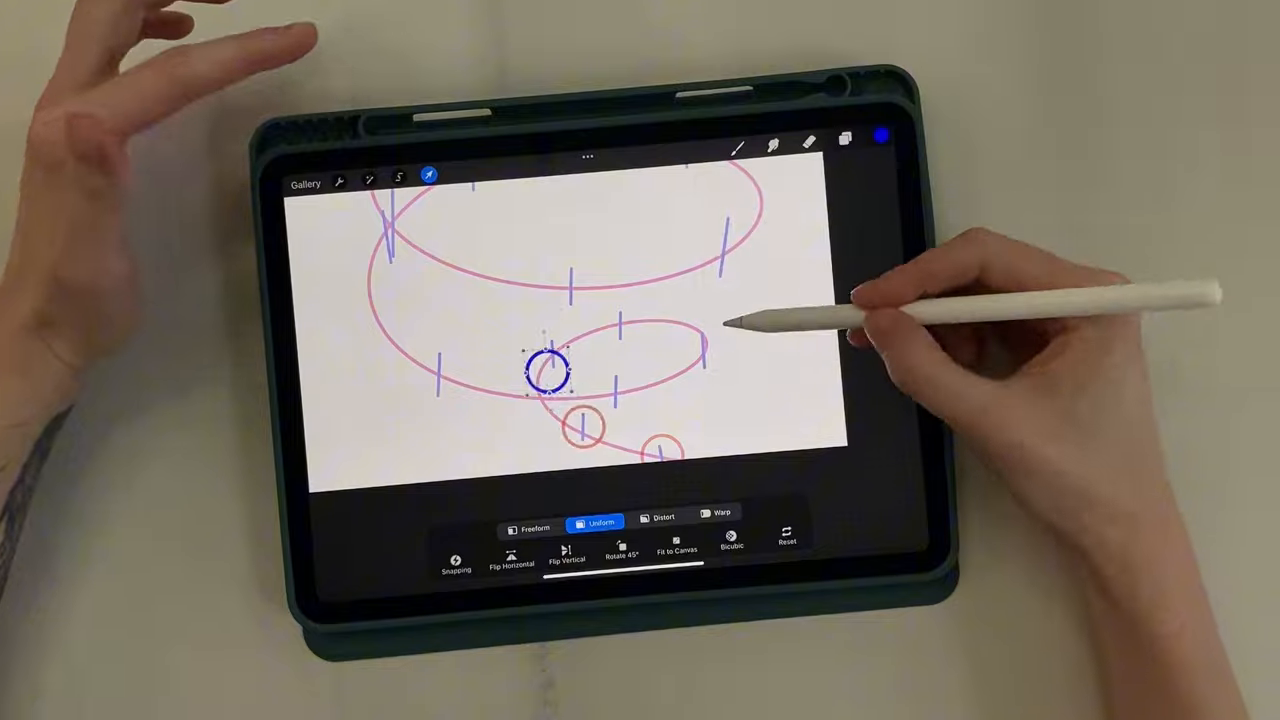
# Duplicate the ball frame again and move the copies onto successive spiral ticks.
pyautogui.click(845, 140)
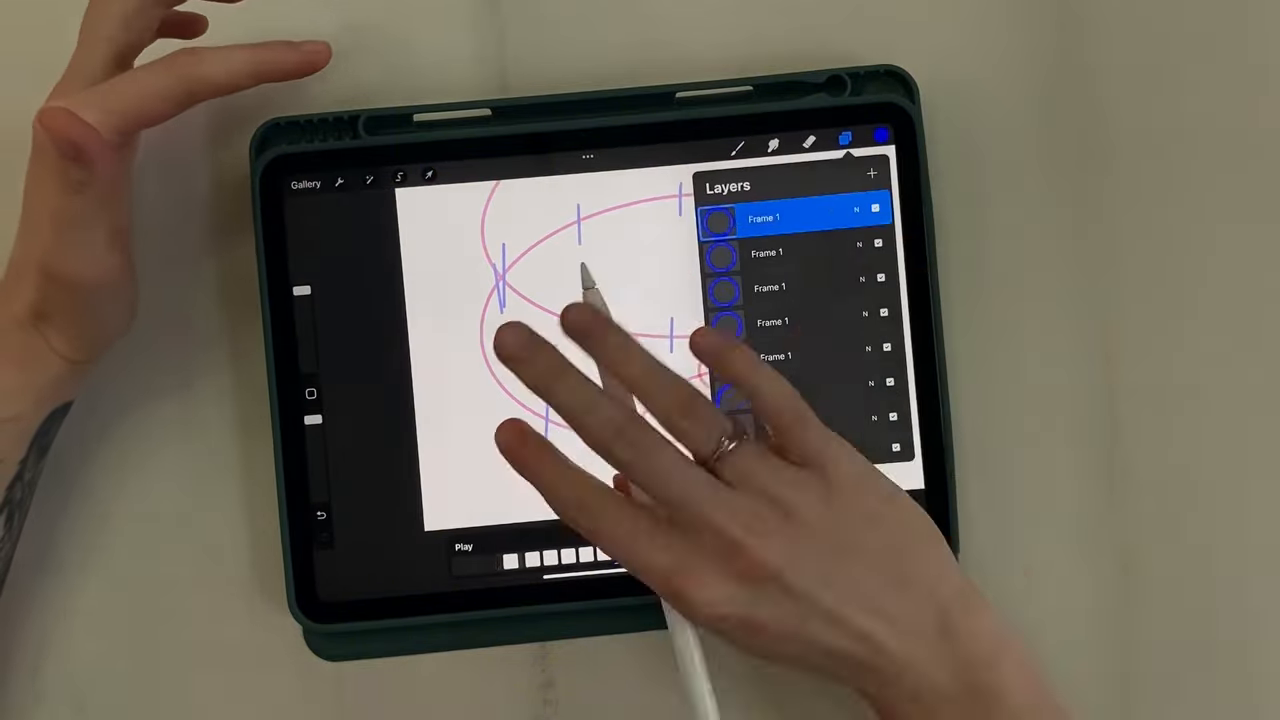
pyautogui.click(428, 176)
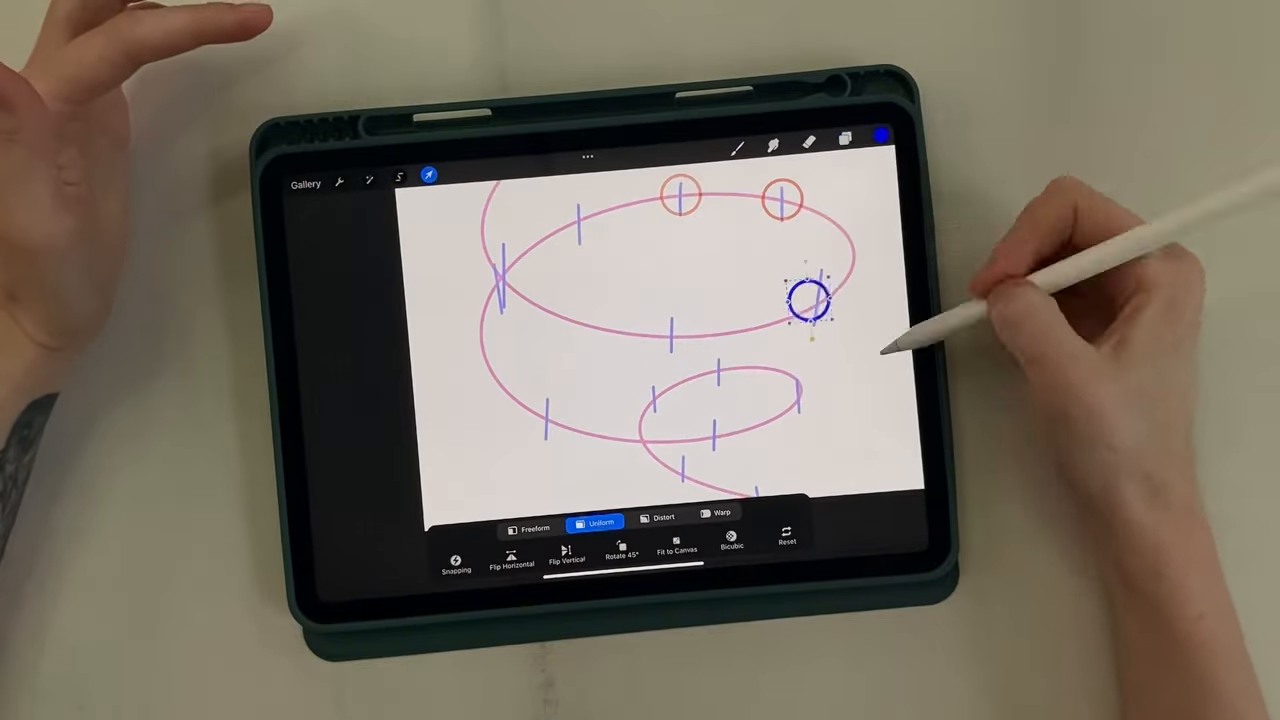
pyautogui.moveTo(805, 300); pyautogui.dragTo(505, 435)
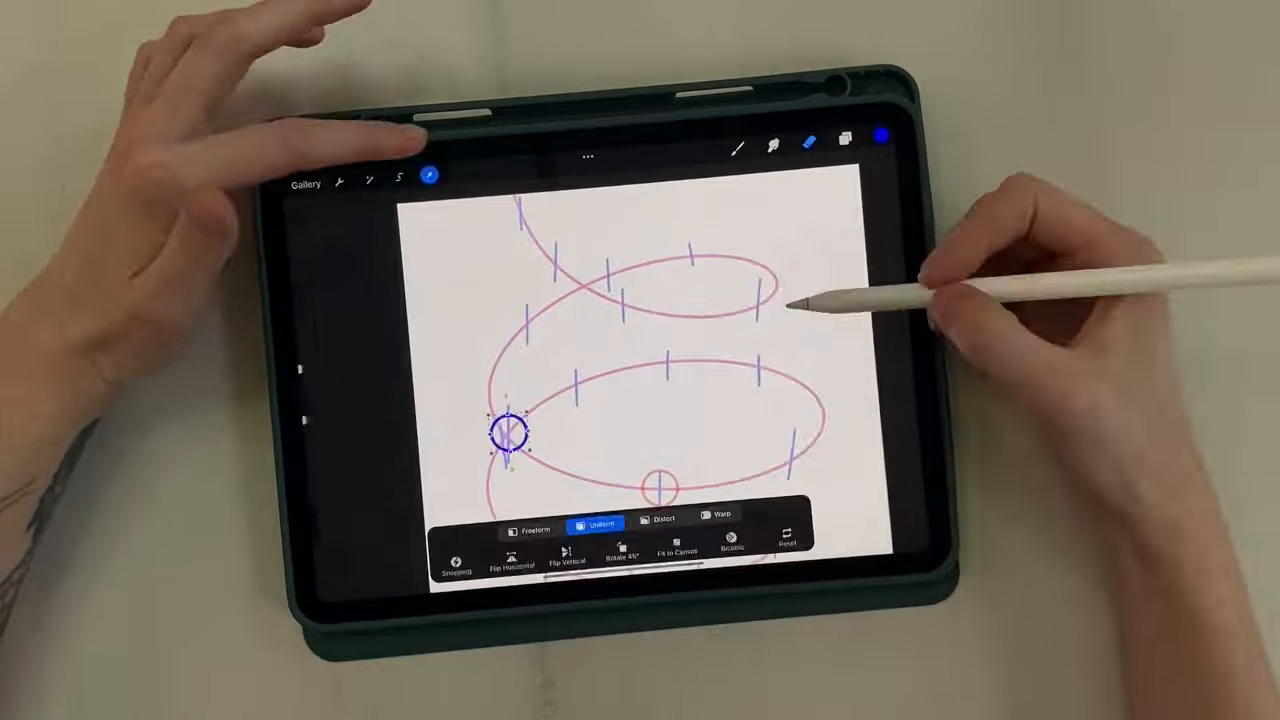
pyautogui.moveTo(505, 430); pyautogui.dragTo(625, 305)
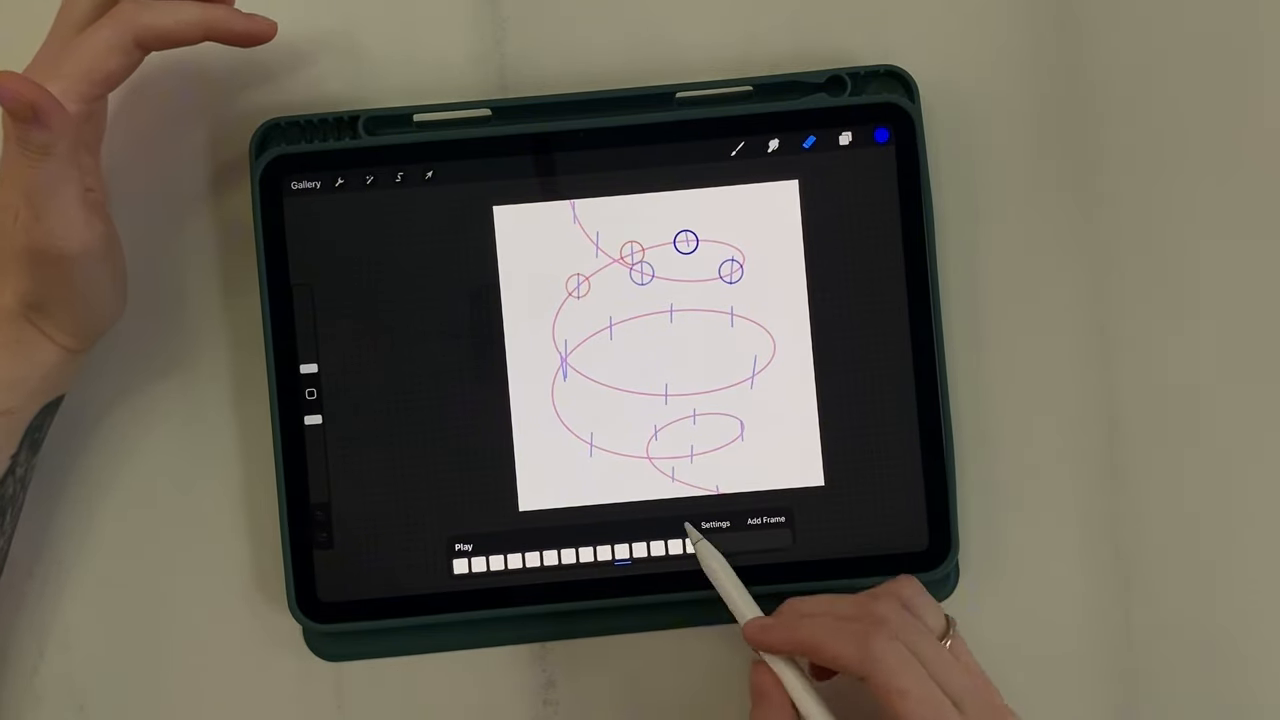
pyautogui.click(428, 178)
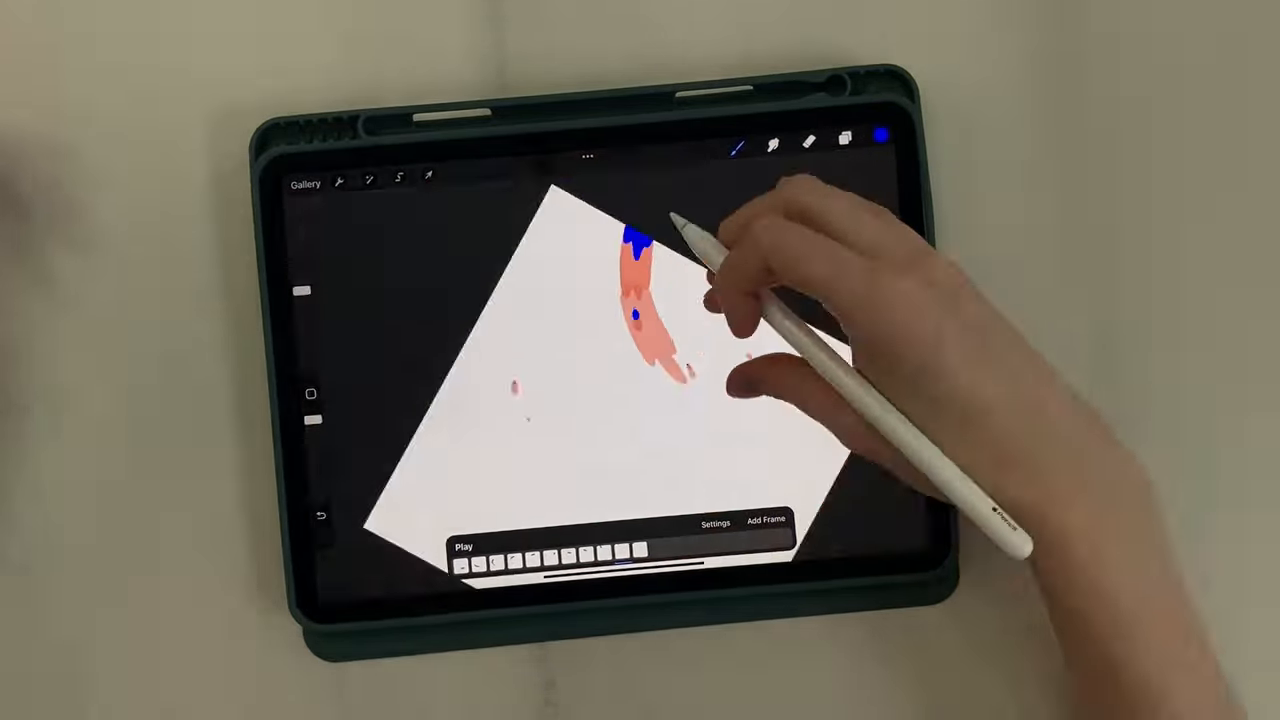
# Play back the ball animation from the Animation Assist timeline.
pyautogui.click(463, 547)
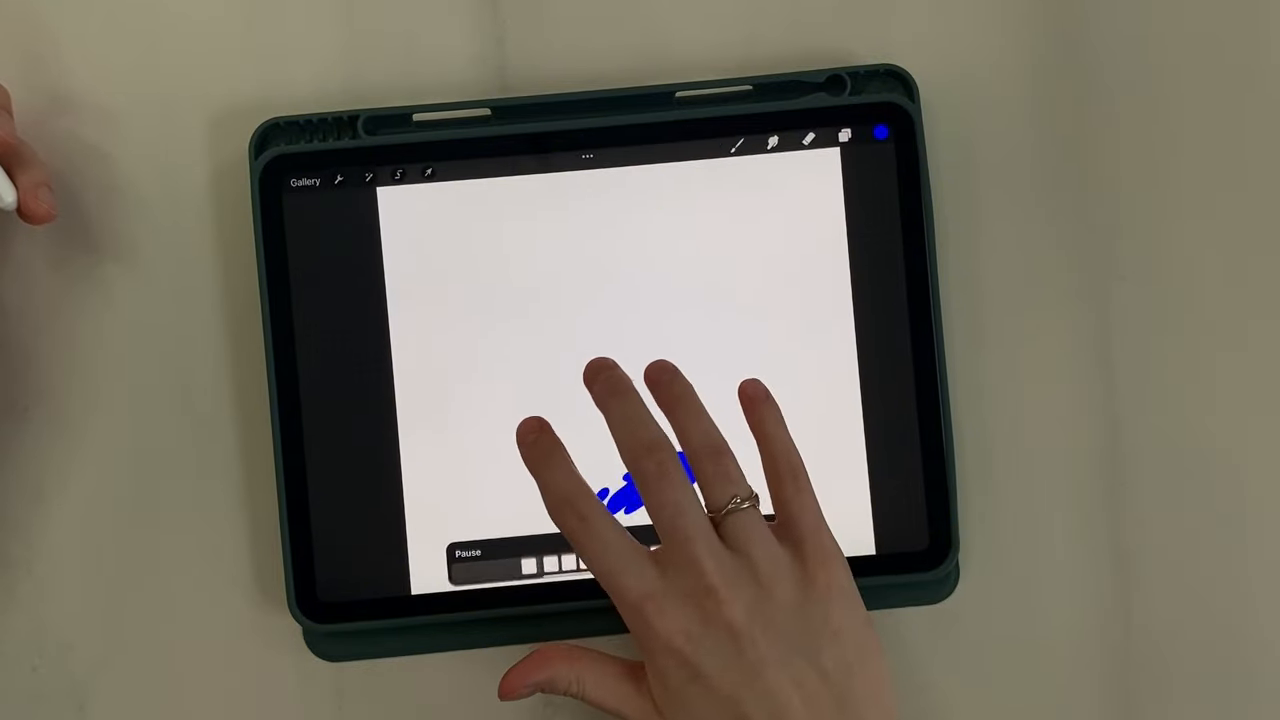